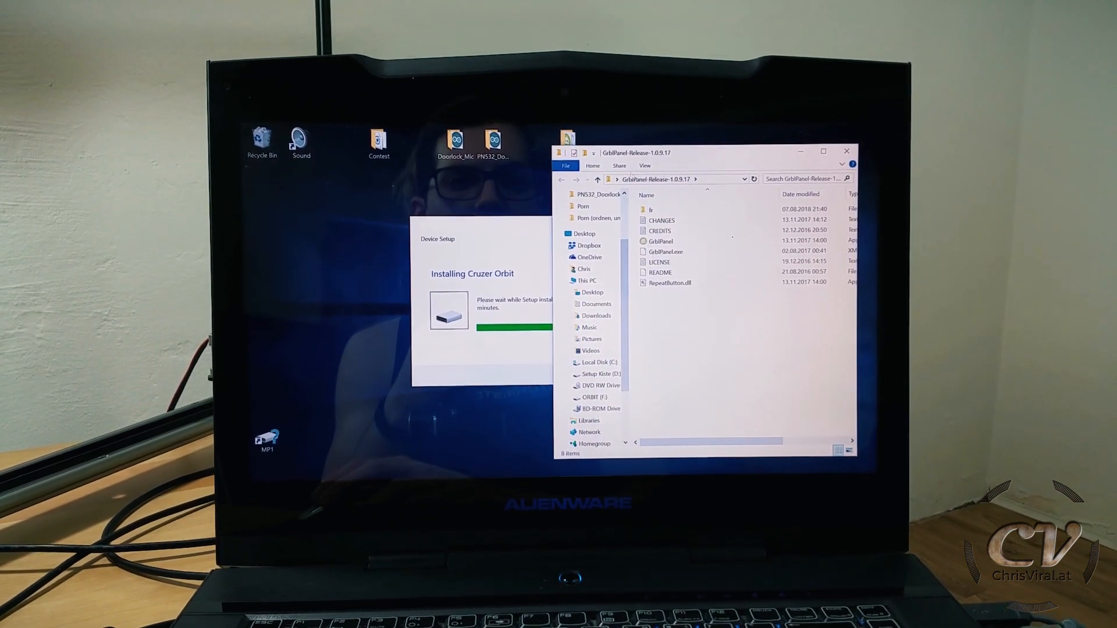
# - Start GrblPanel.exe from the GrblPanel-Release-1.0.9.17 folder
pyautogui.click(658, 243)
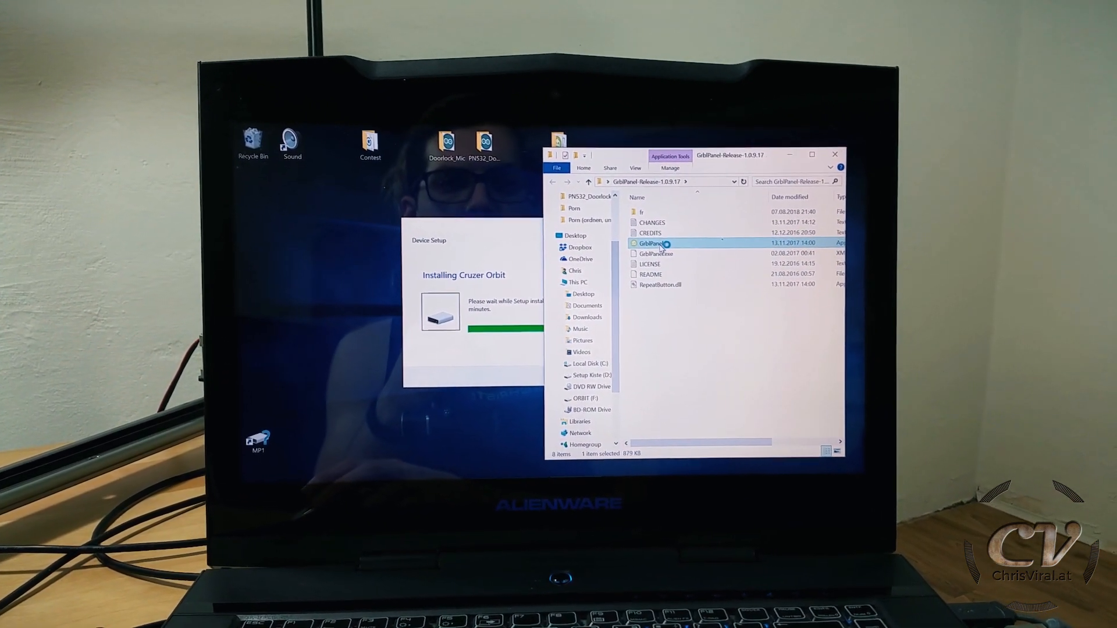
pyautogui.doubleClick(648, 243)
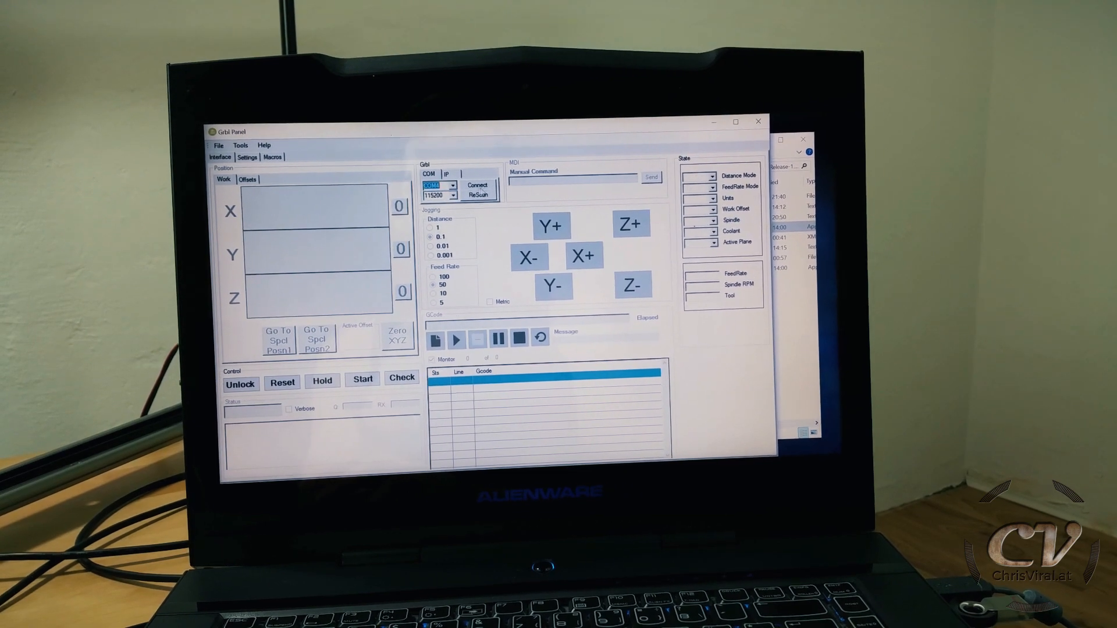
# - Connect to the slider controller on COM4 at 115200 baud
pyautogui.click(476, 185)
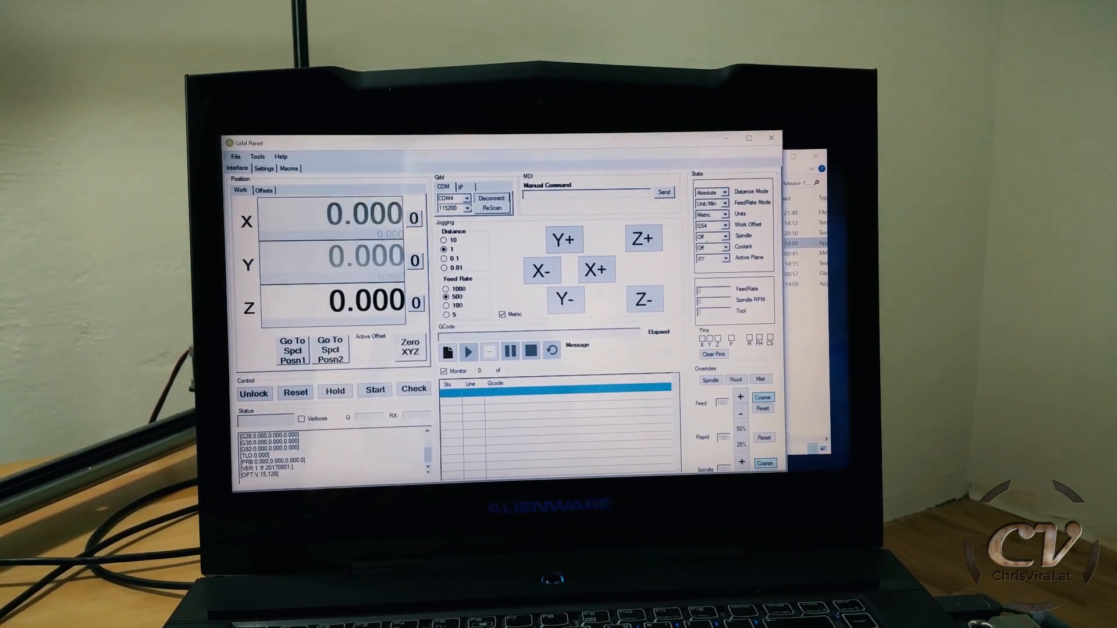
pyautogui.click(264, 168)
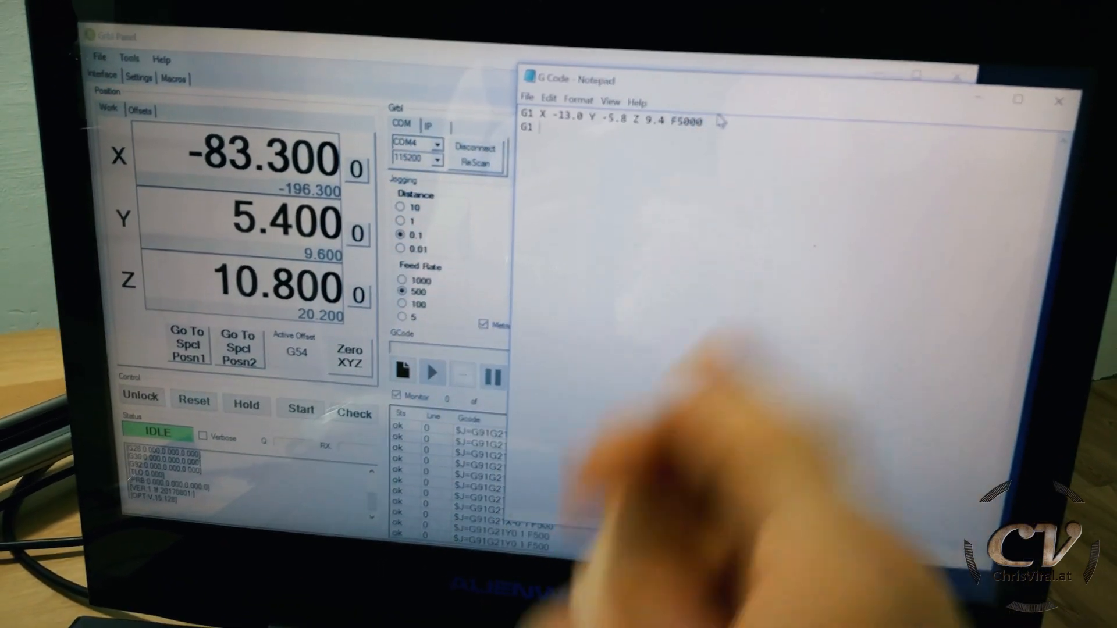
# - Add the line 'G1 X -83 Y 5.4 Z 10.8 F5000' below the first G1 line
pyautogui.write('G1 X -83 Y 5.4 Z 10.8 F5000')
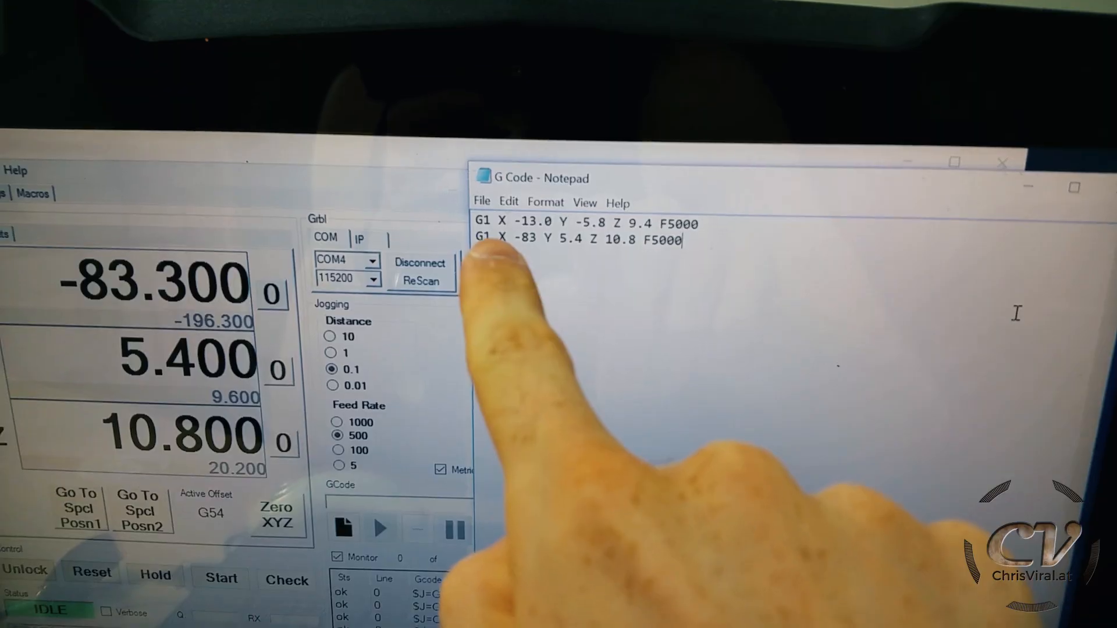